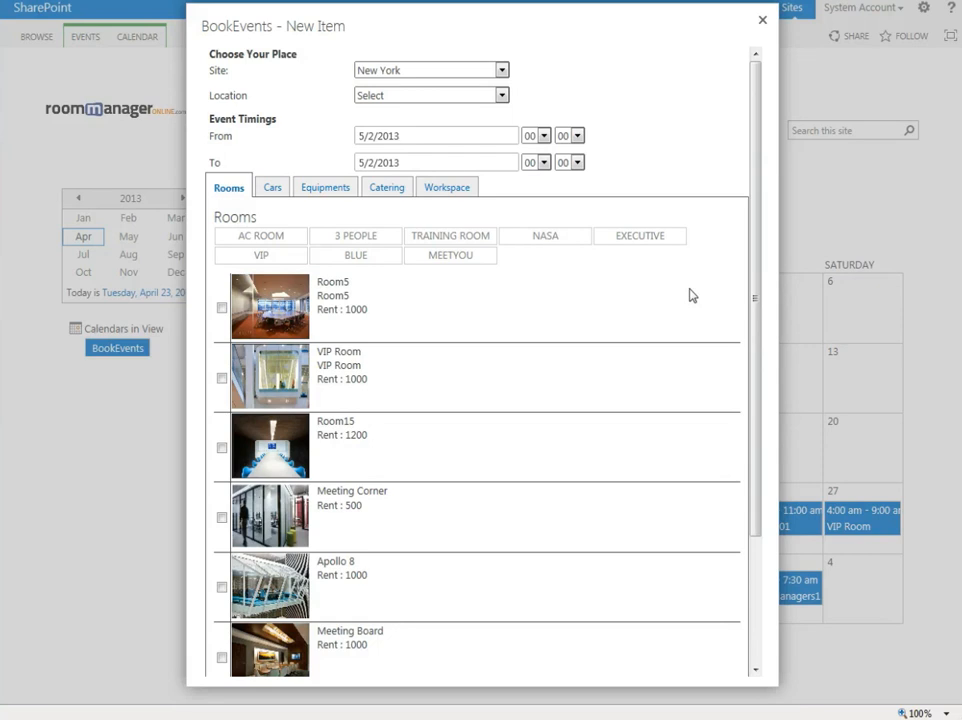
mouse_move(524, 340)
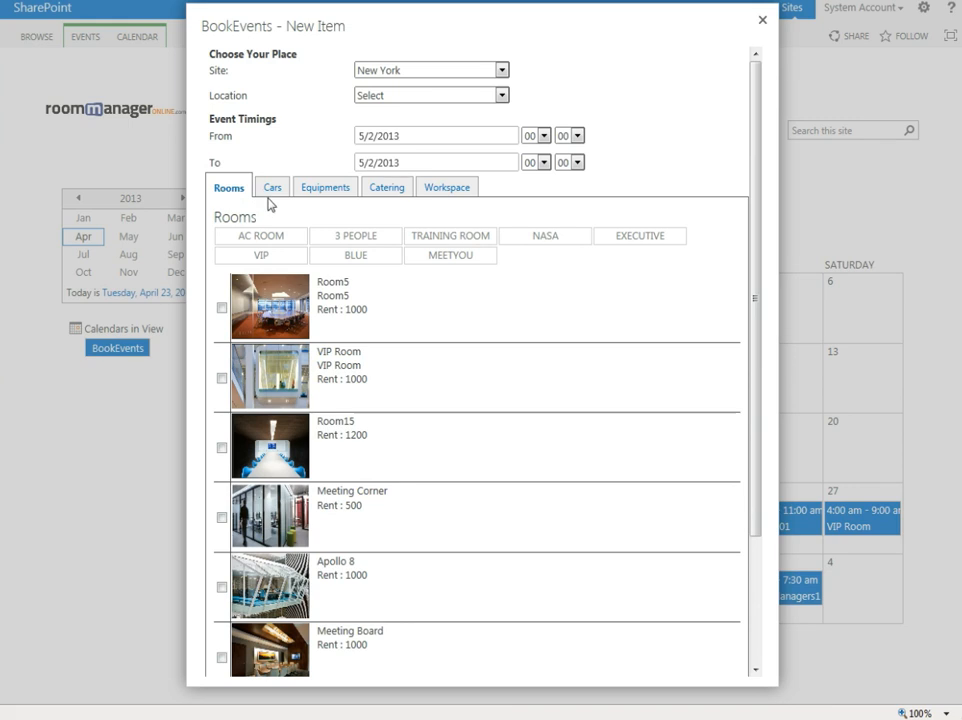
Browse the Cars, Equipments and Workspace resource lists in the BookEvents new-item dialog
click(272, 188)
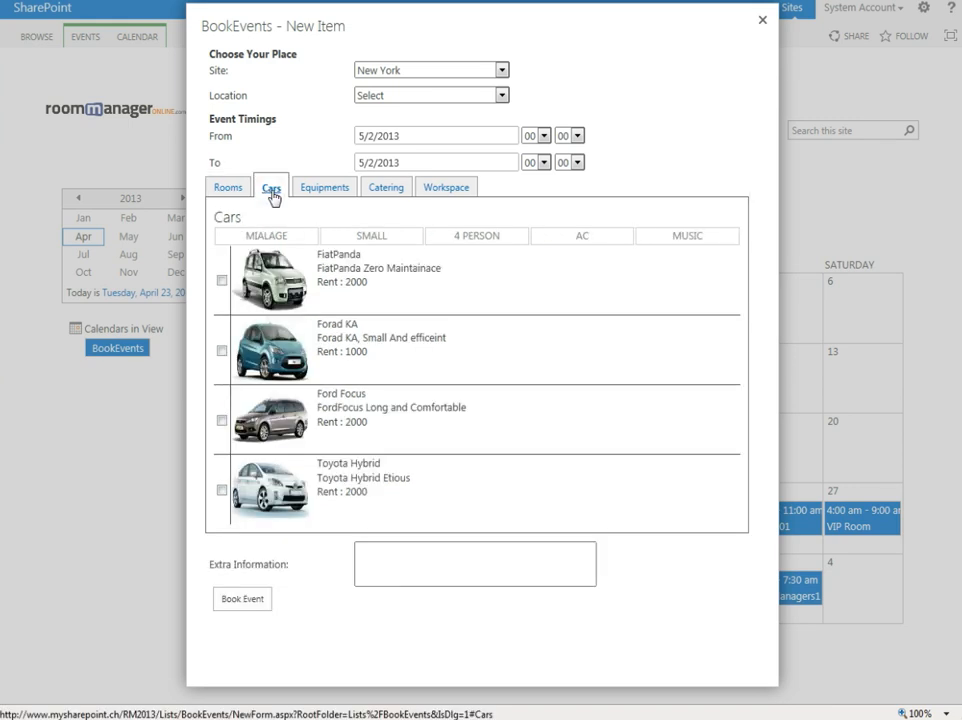
click(324, 188)
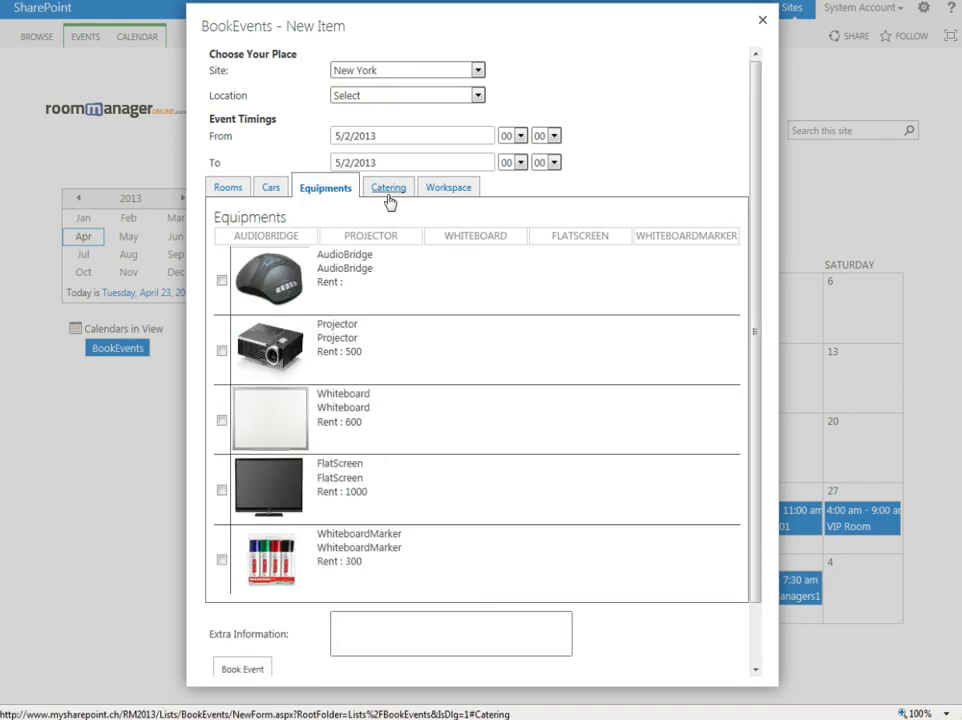
click(446, 188)
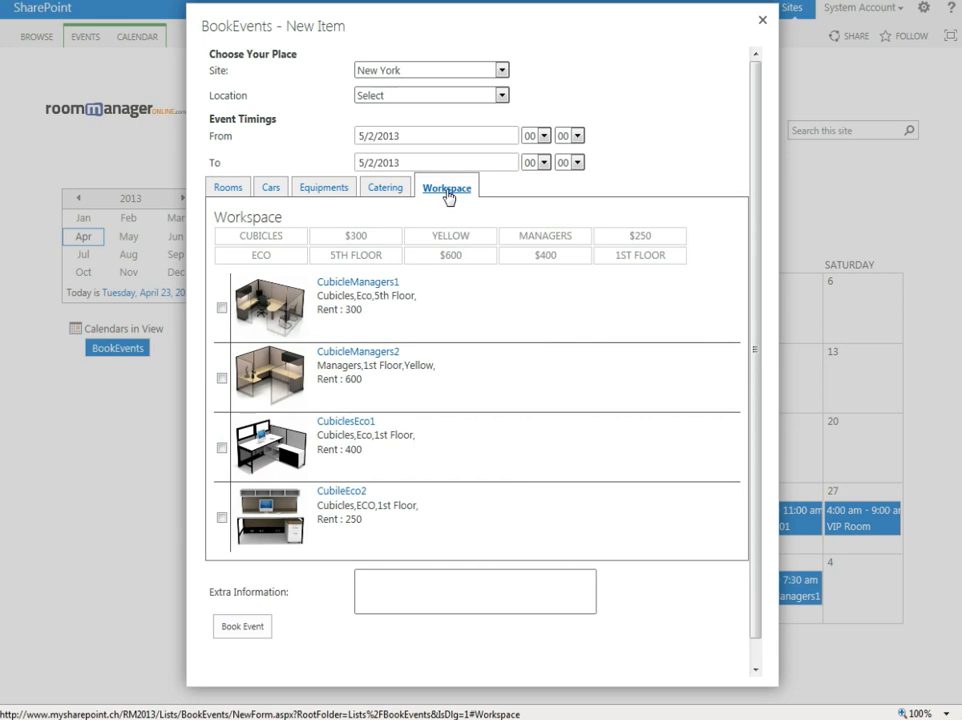
mouse_move(502, 196)
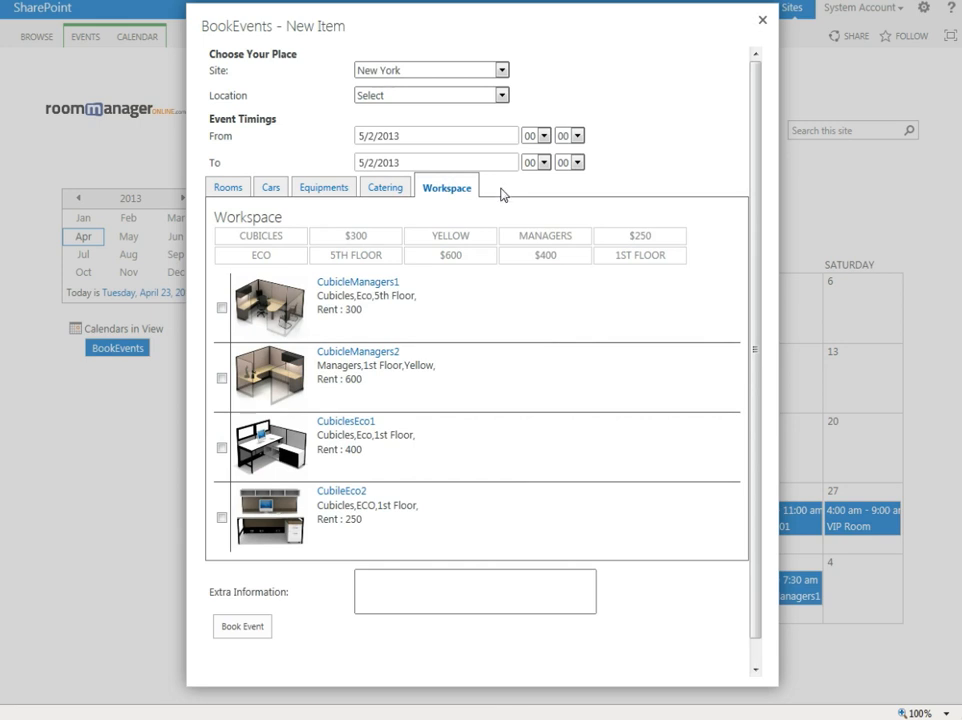
mouse_move(500, 198)
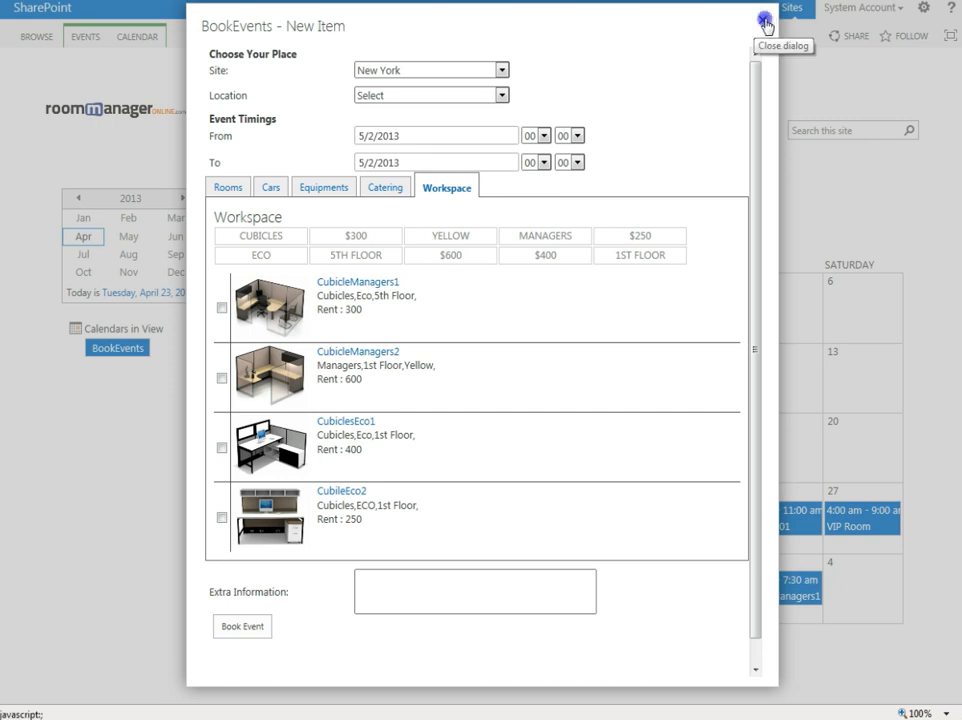
Close the booking dialog and bring up the site Settings menu over the calendar
click(766, 20)
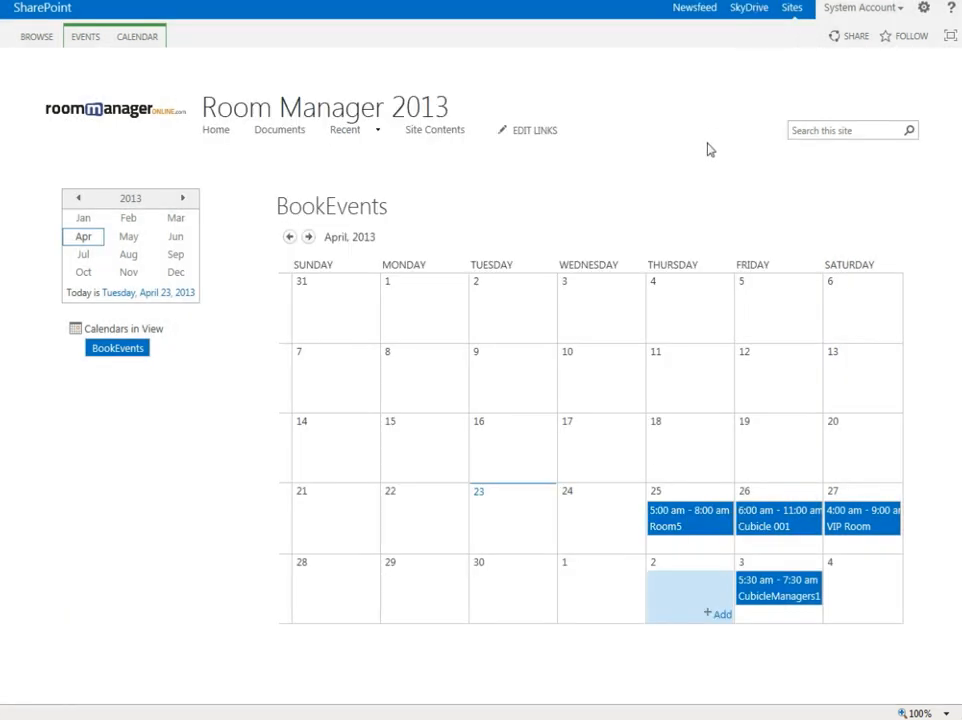
mouse_move(668, 212)
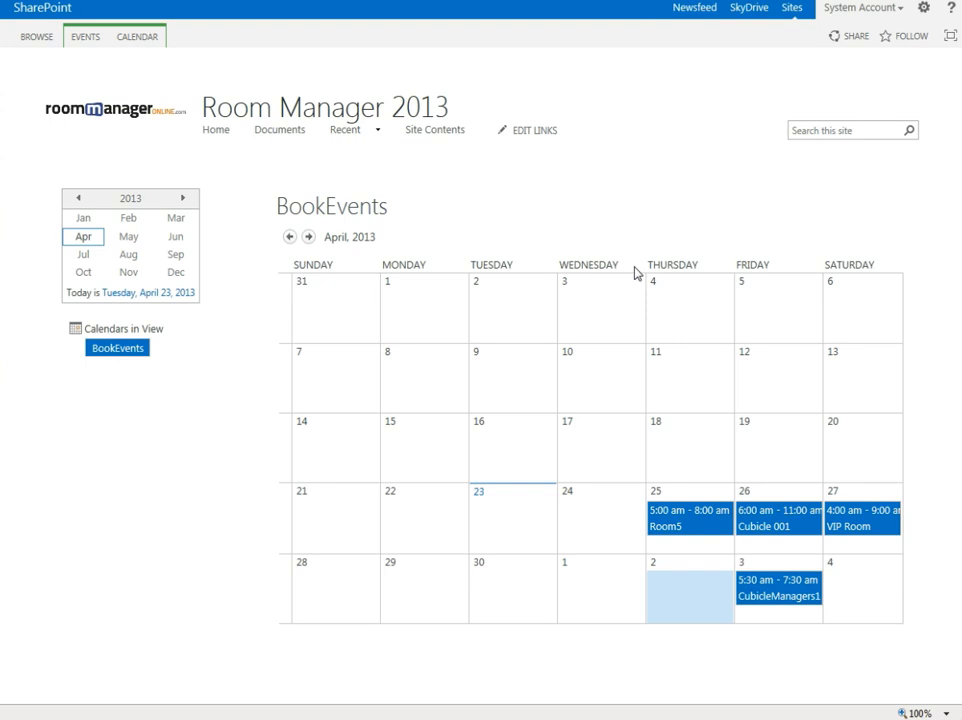
click(924, 8)
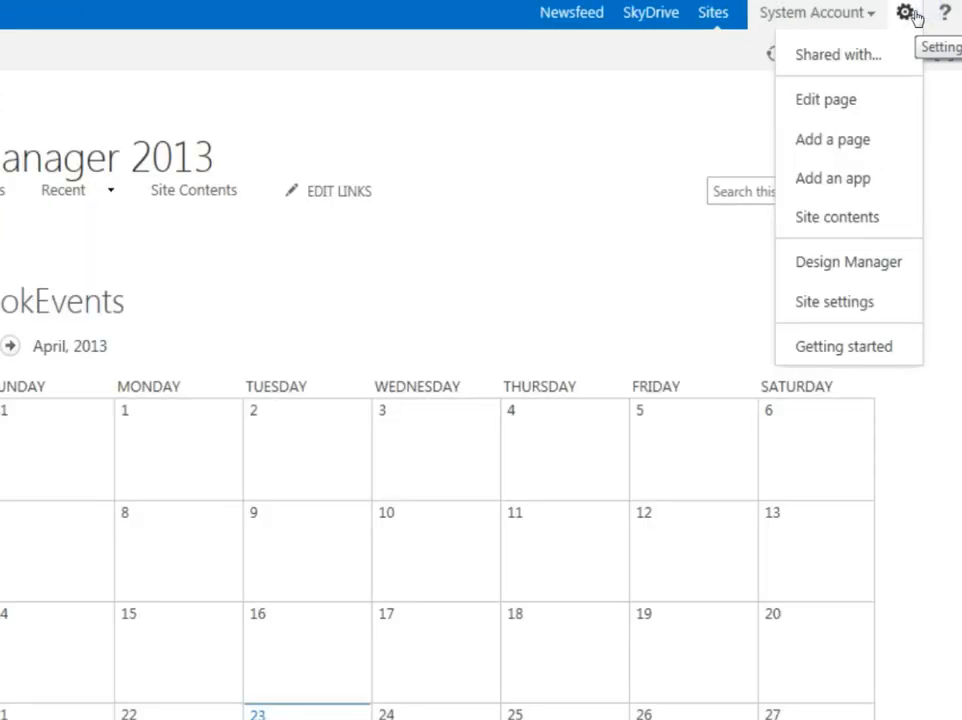
Go to Site Contents and start a new item in the Location list
click(836, 216)
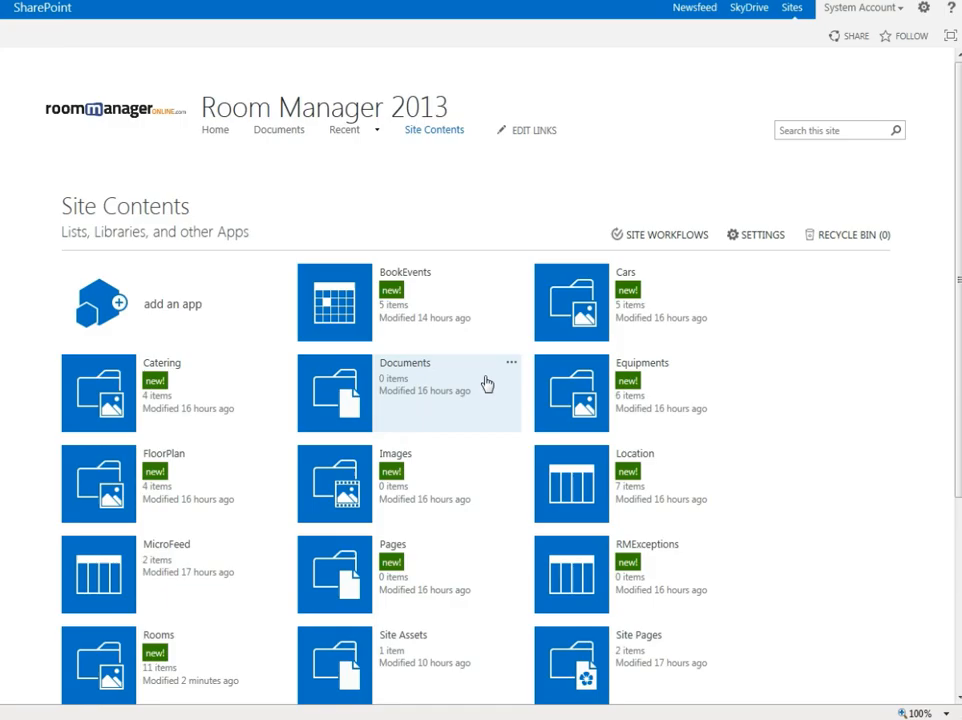
scroll(down, 3)
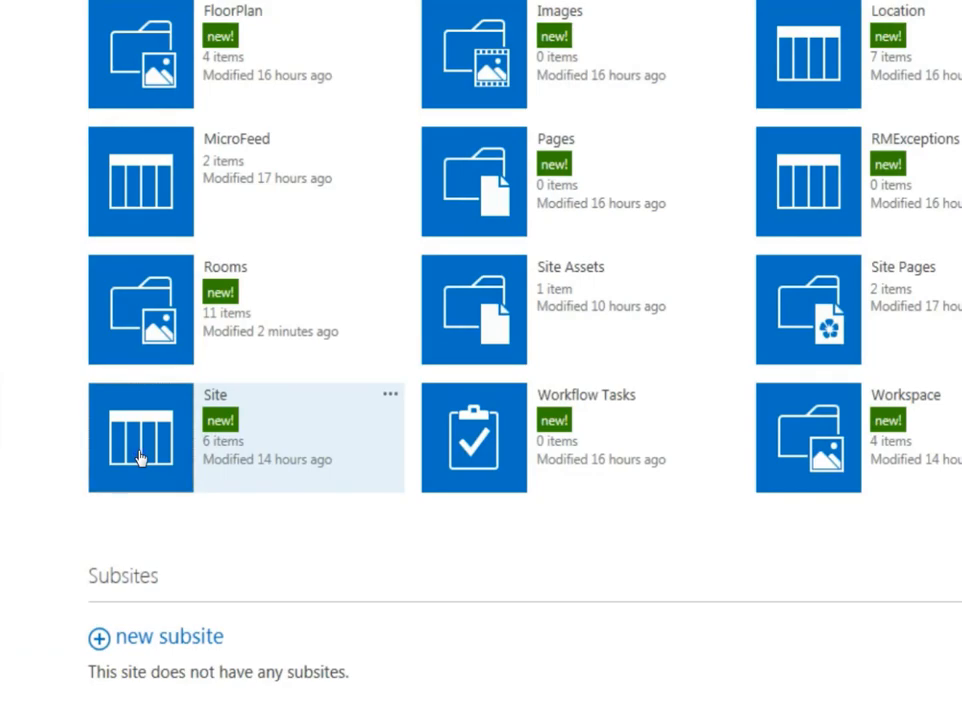
click(140, 436)
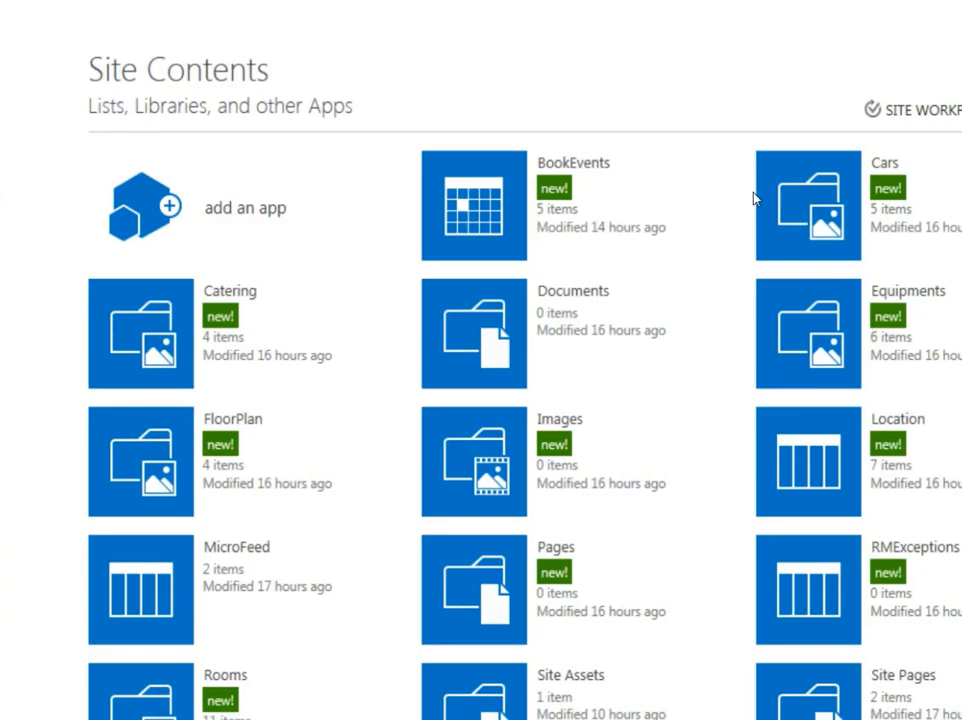
click(808, 460)
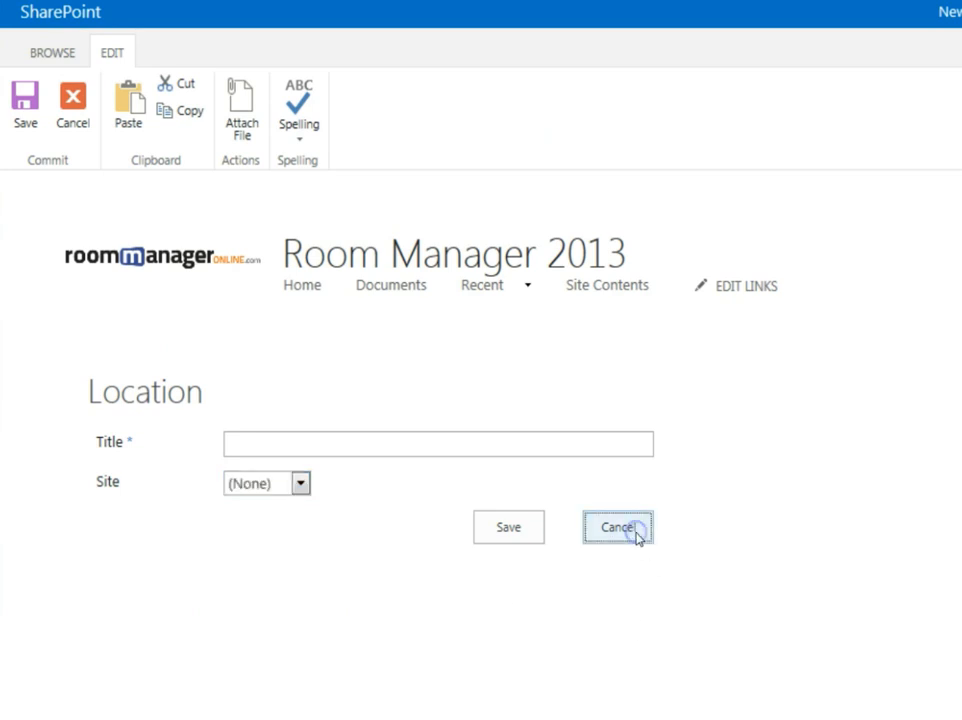
Cancel the new Location item and return to browsing Site Contents
click(616, 528)
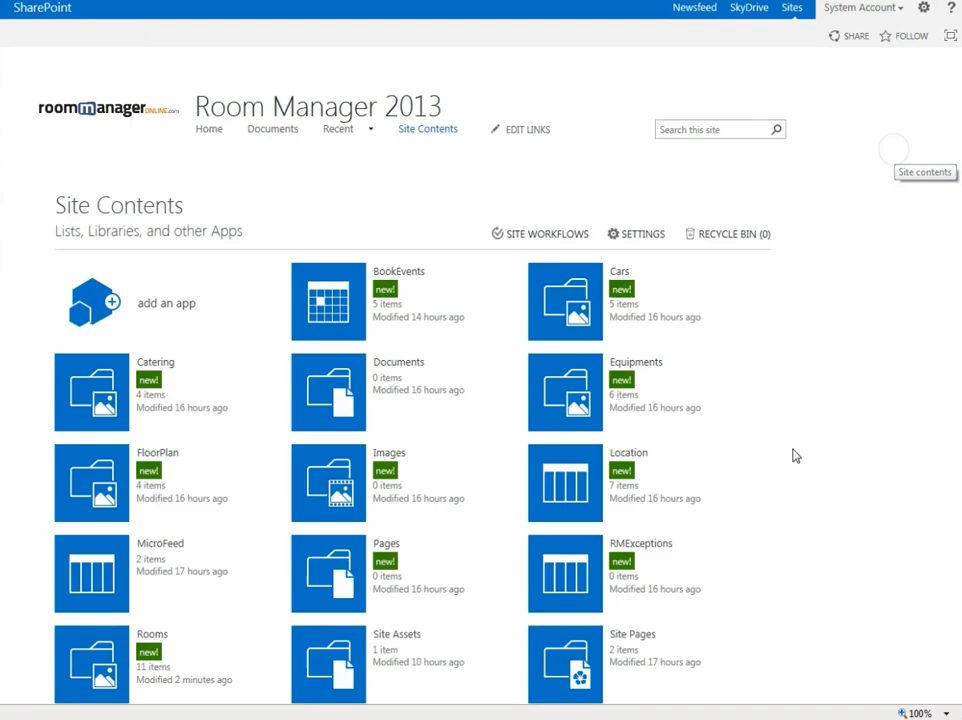
scroll(down, 3)
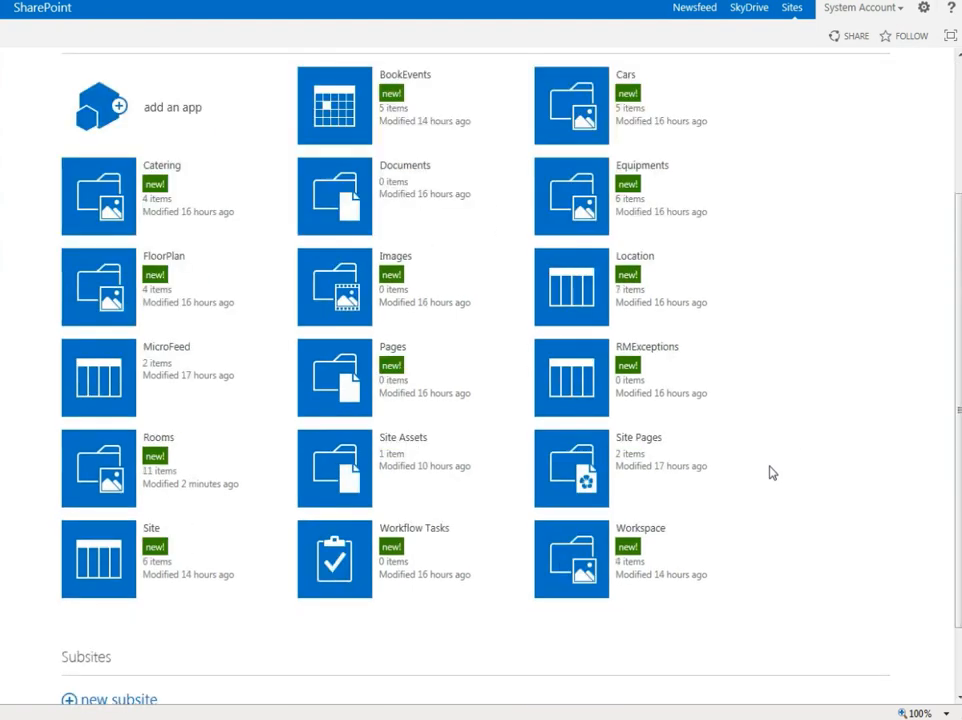
mouse_move(436, 396)
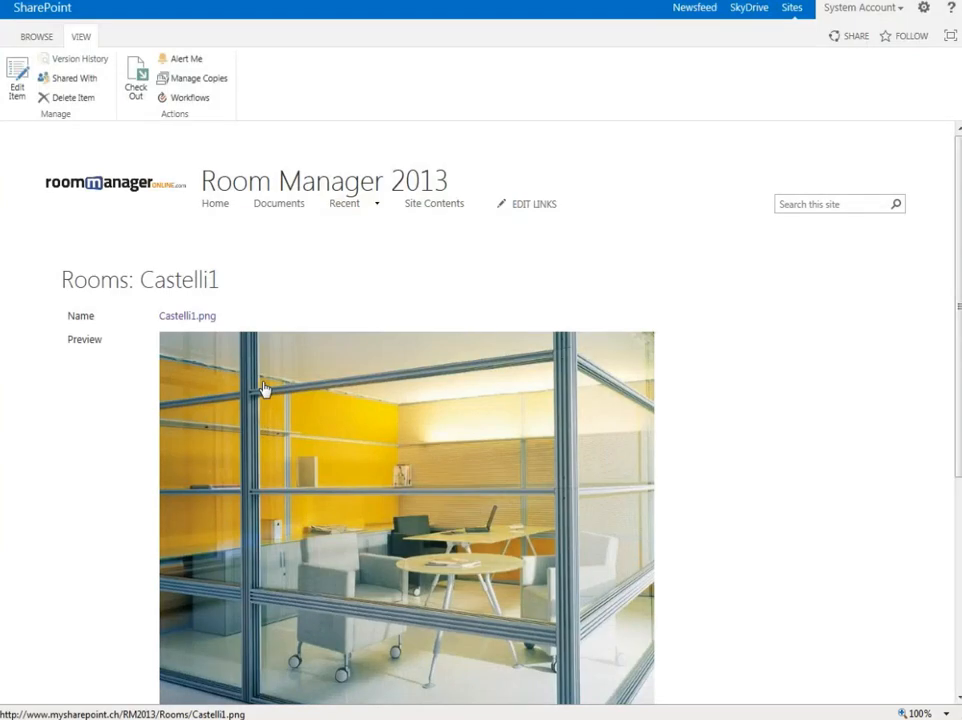
Review the Castelli room's Title, Keywords, Capacity and RoomRent fields and save its properties
click(16, 76)
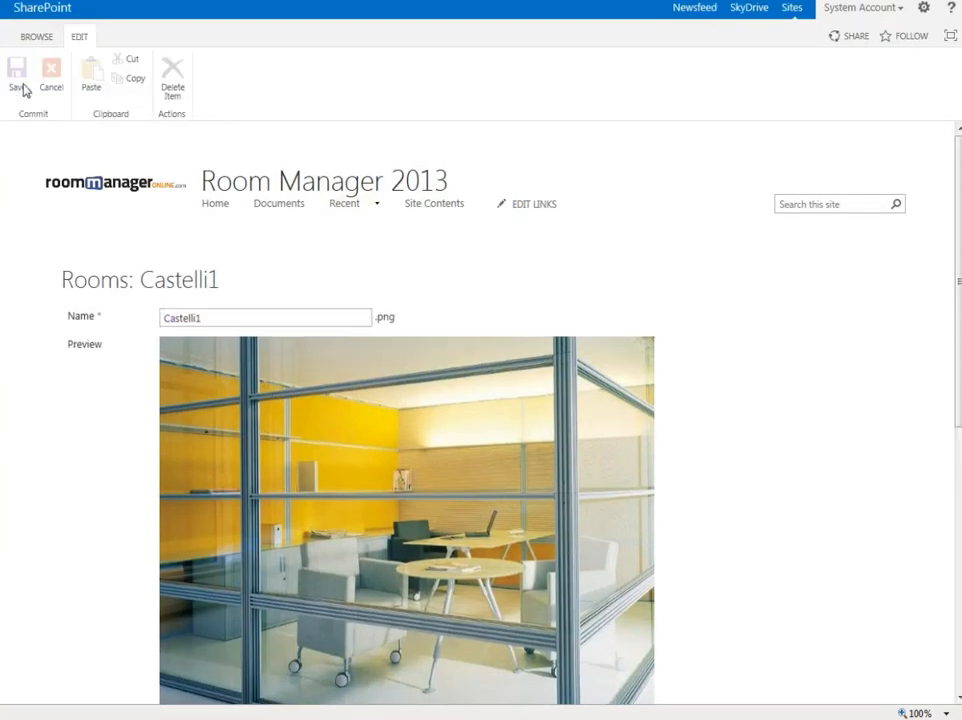
scroll(down, 3)
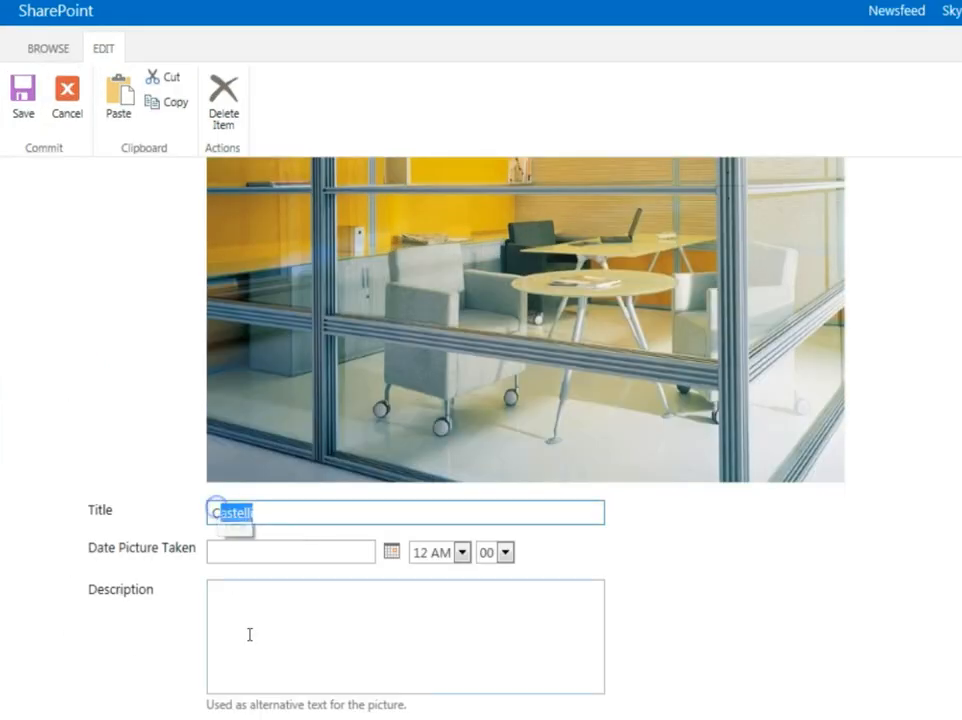
scroll(down, 3)
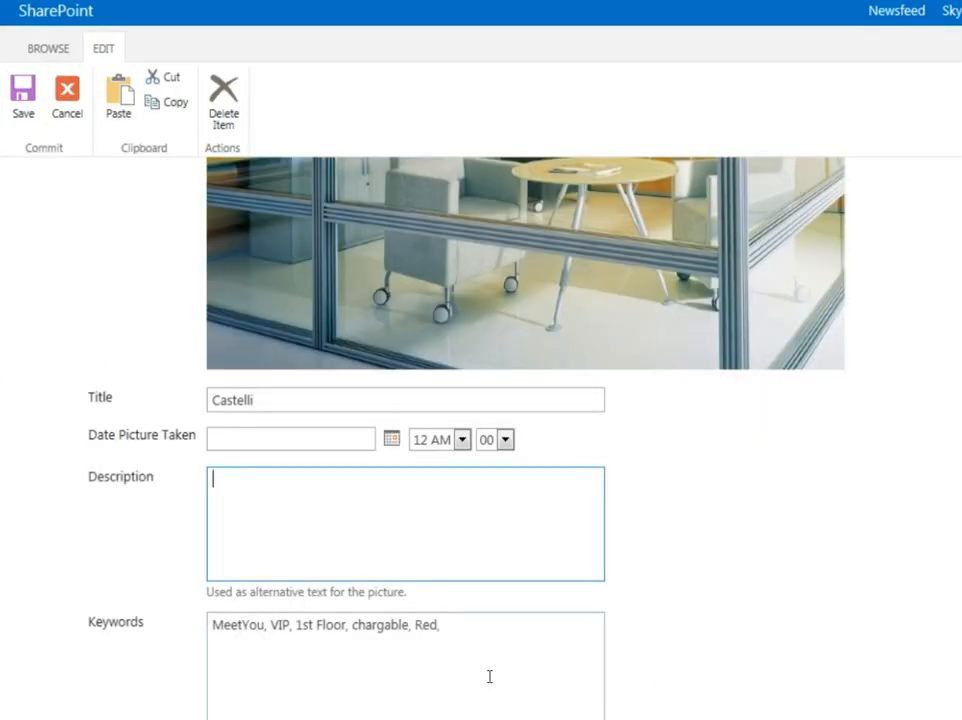
scroll(down, 3)
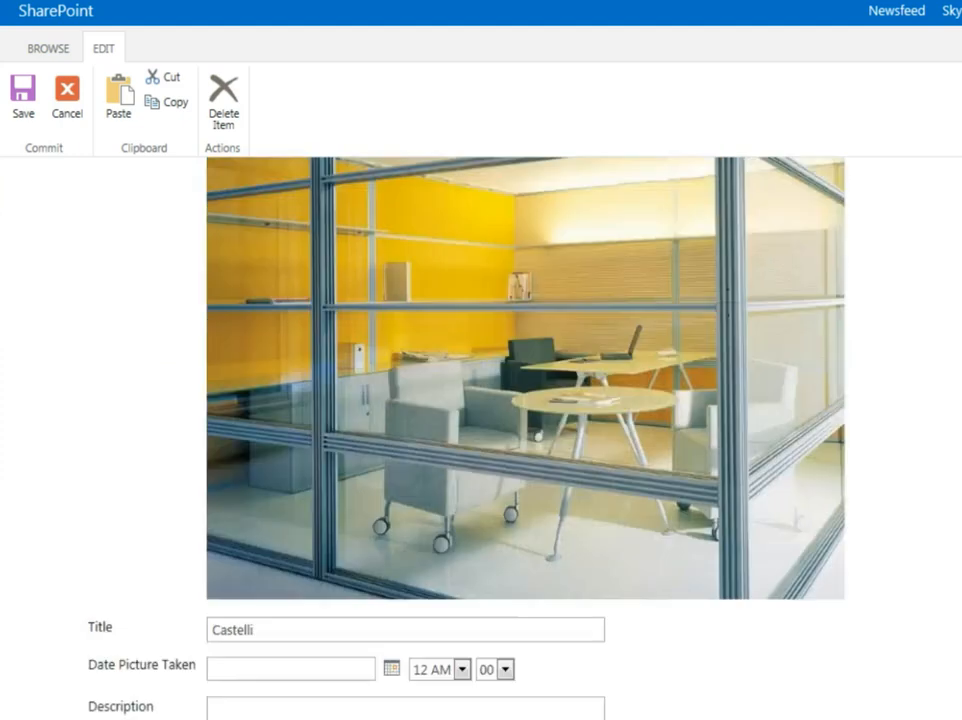
scroll(down, 3)
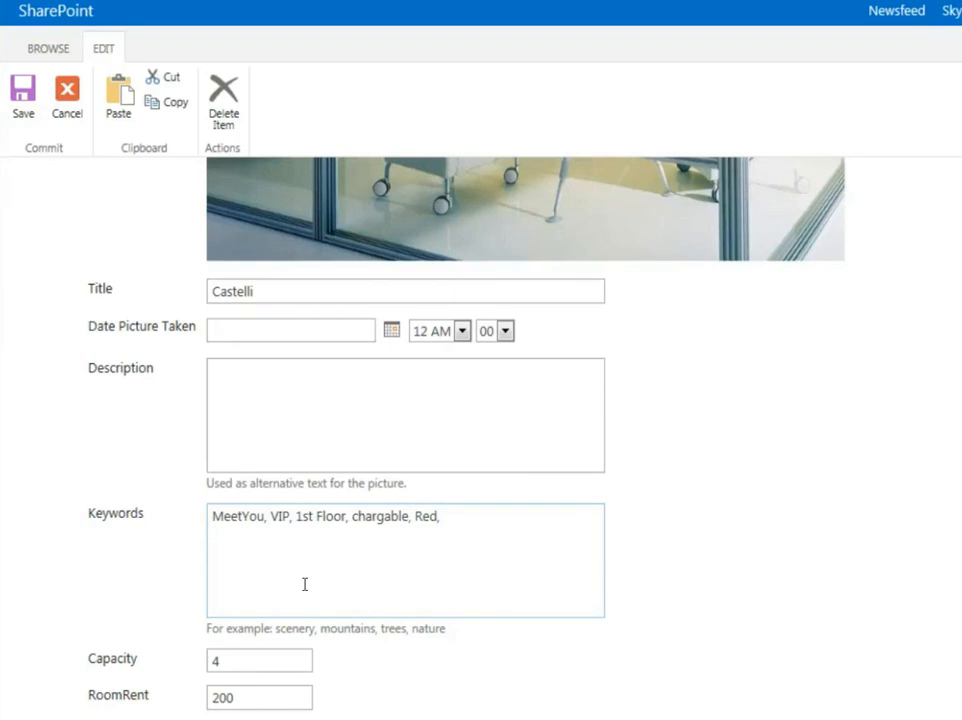
mouse_move(392, 536)
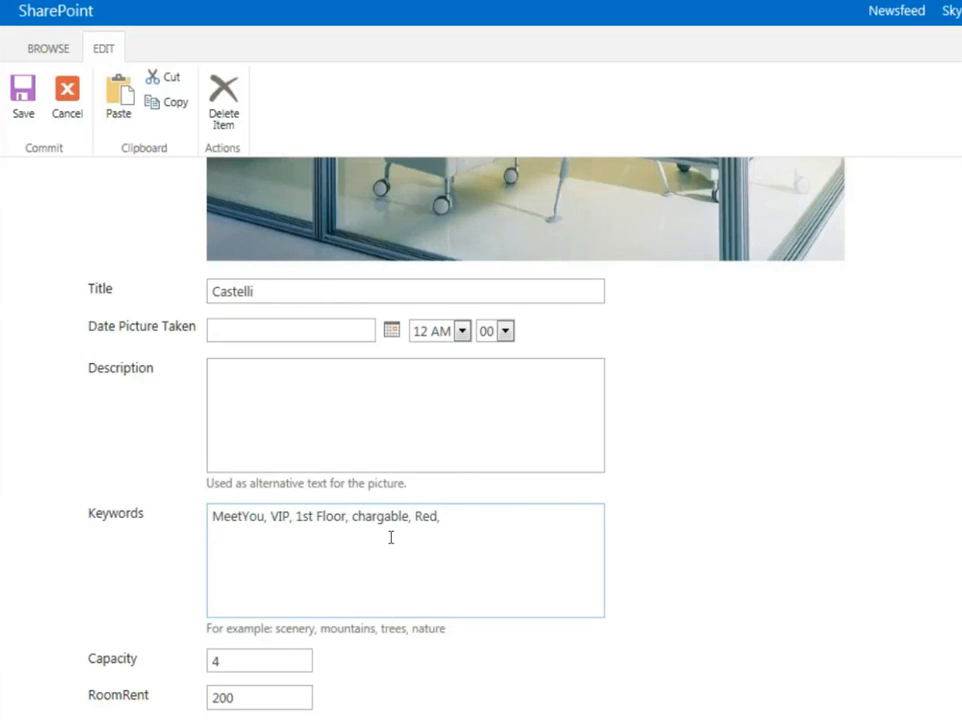
mouse_move(418, 560)
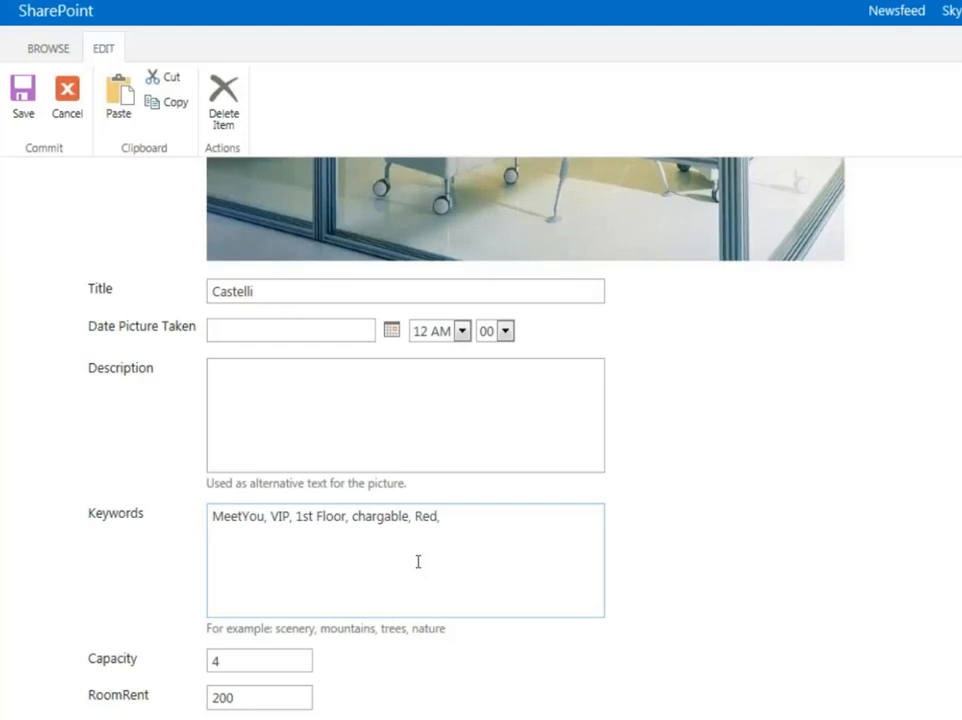
click(22, 96)
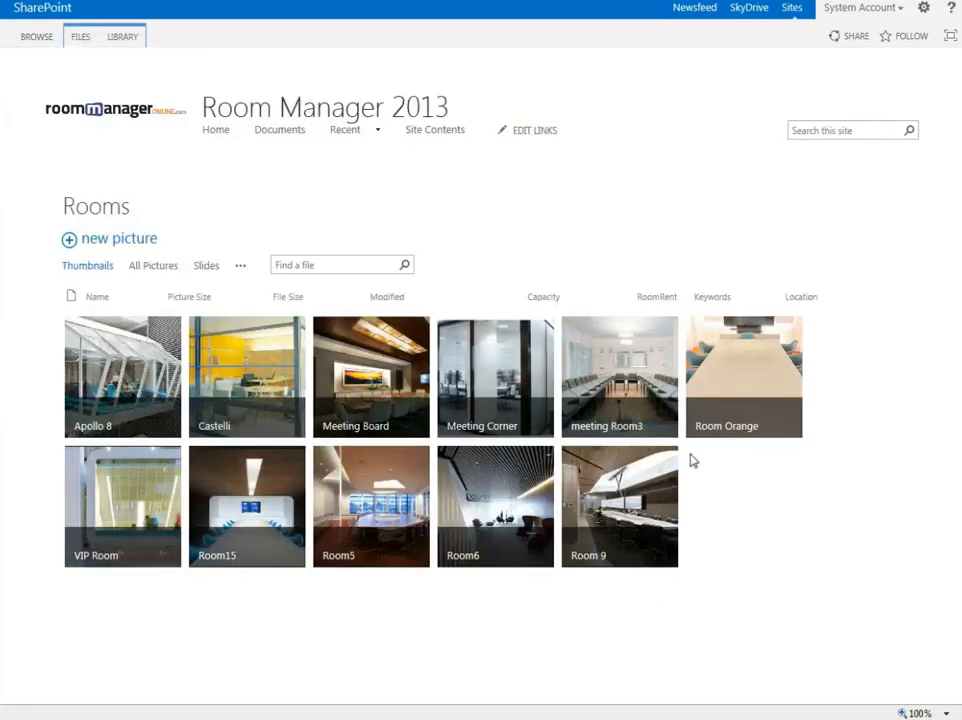
mouse_move(744, 376)
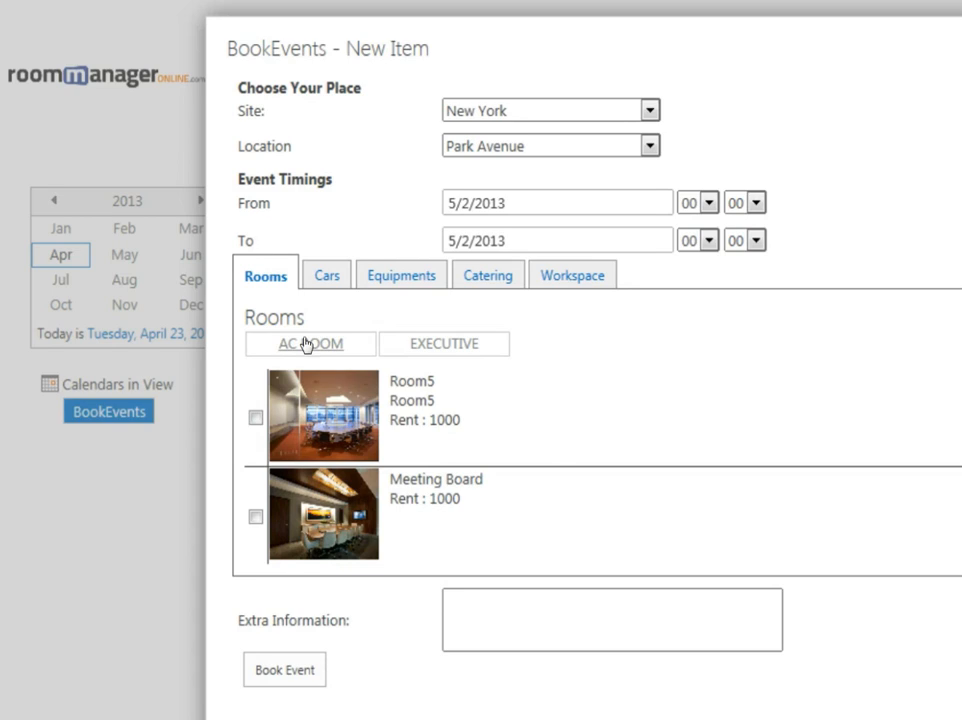
mouse_move(316, 356)
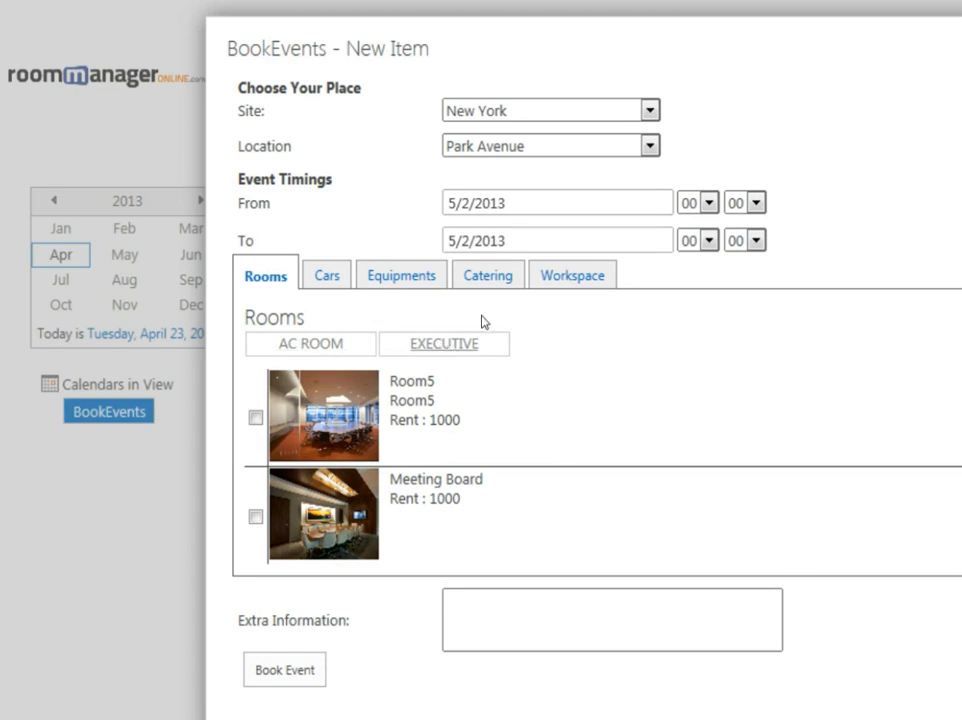
Show the bookable workspaces CubicleManagers2 and CubileEco2 in the booking form
click(572, 276)
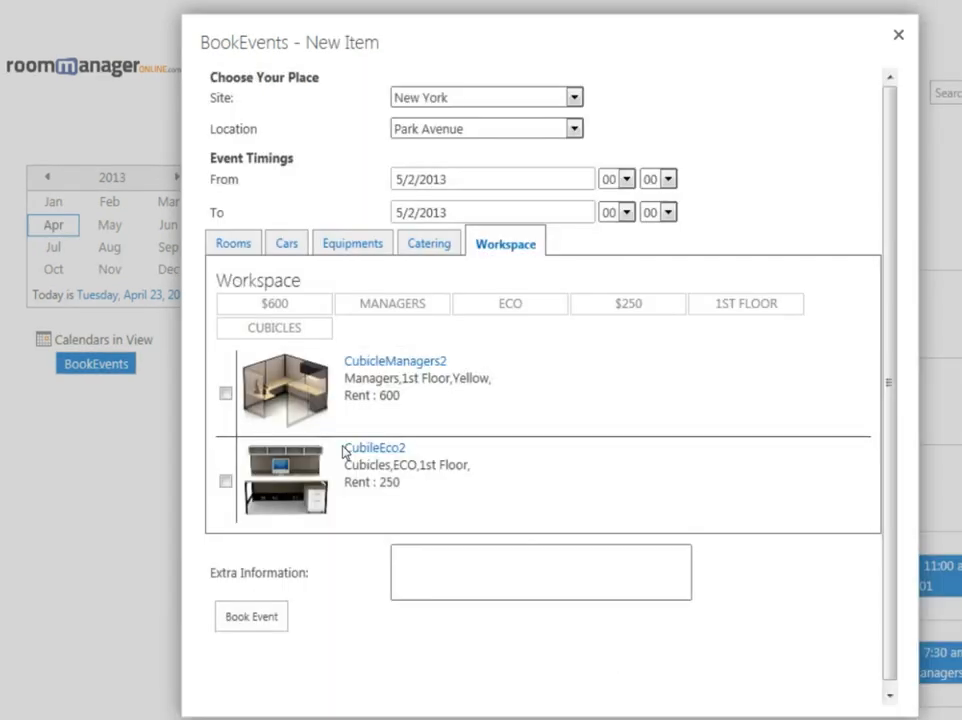
Filter the workspaces to the ECO keyword and tick CubileEco2 for booking
click(224, 392)
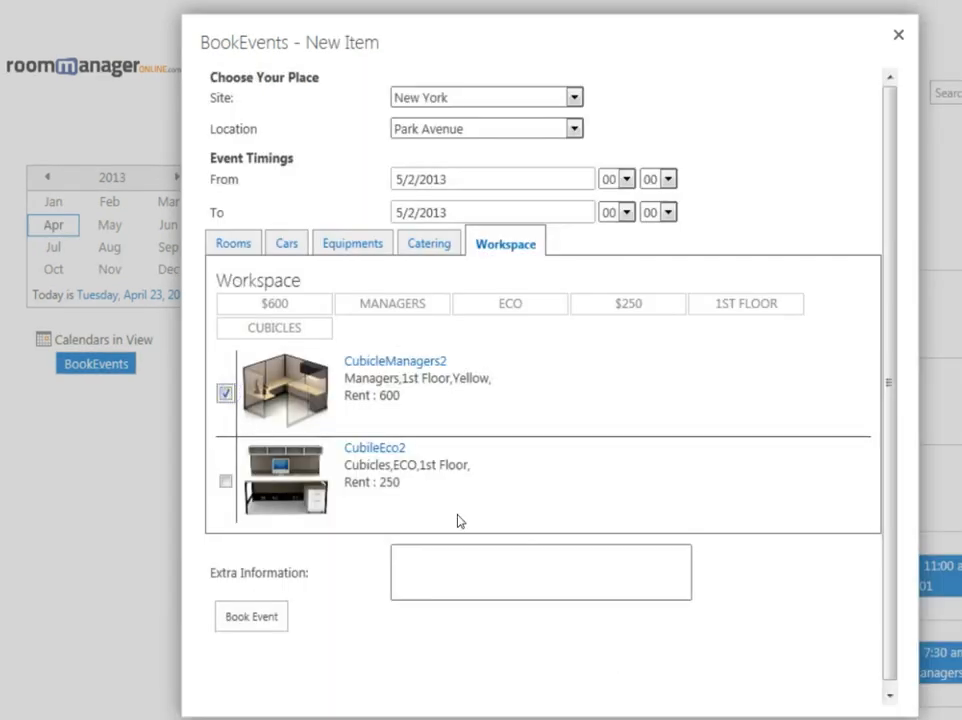
click(232, 236)
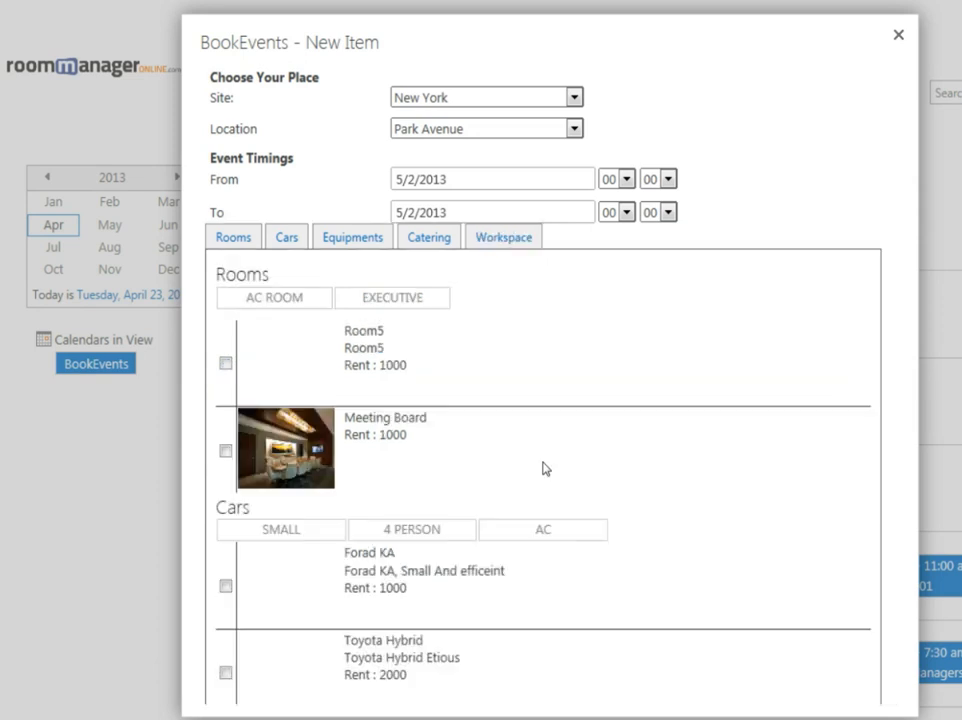
click(502, 236)
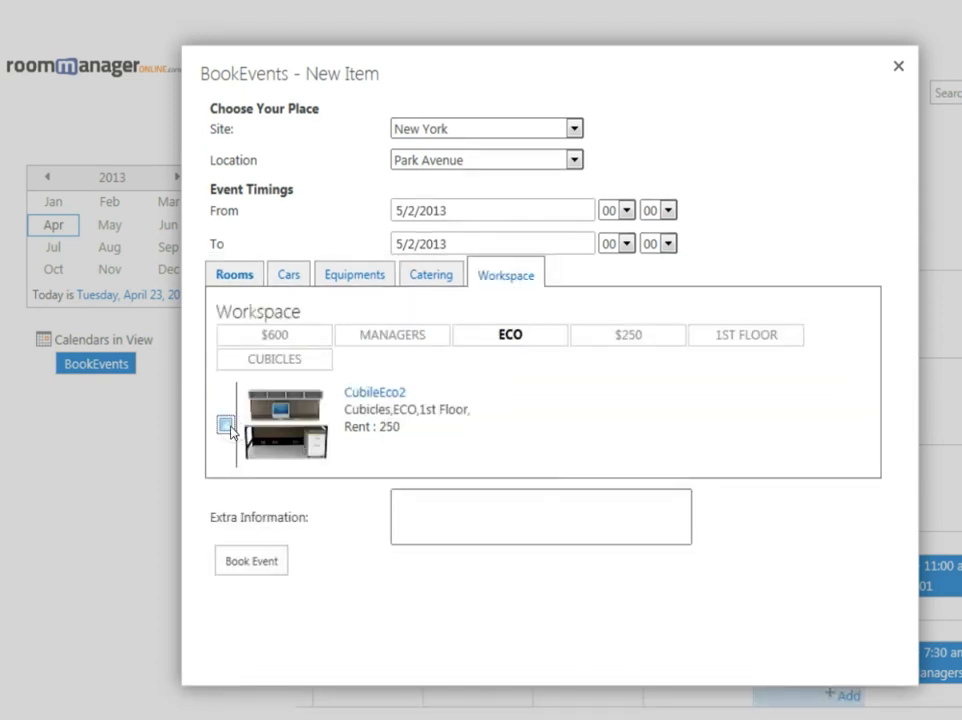
click(224, 424)
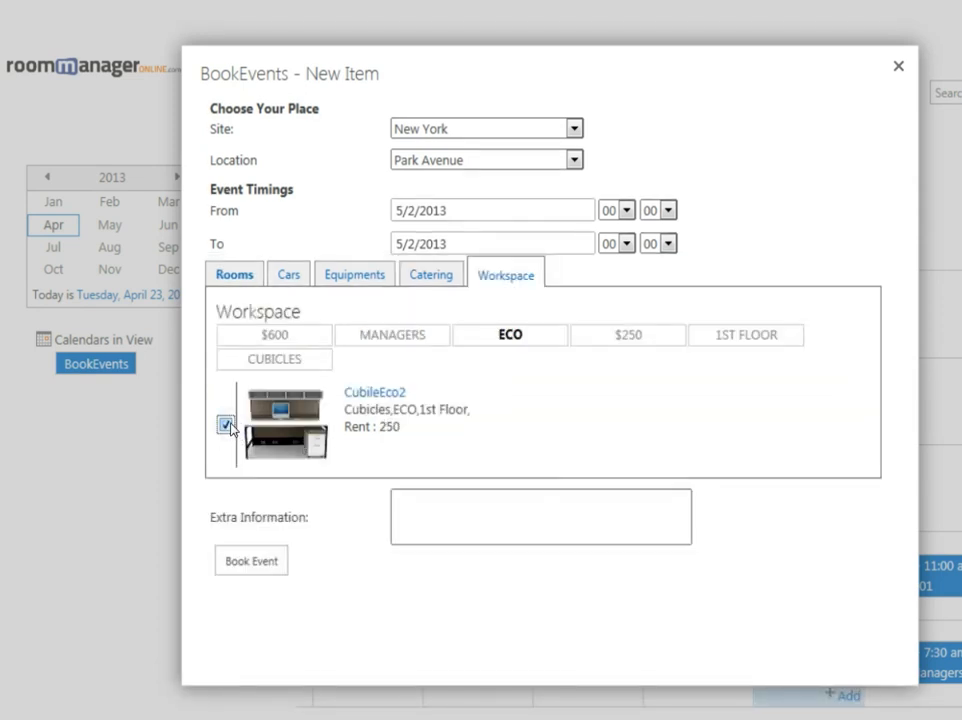
click(226, 424)
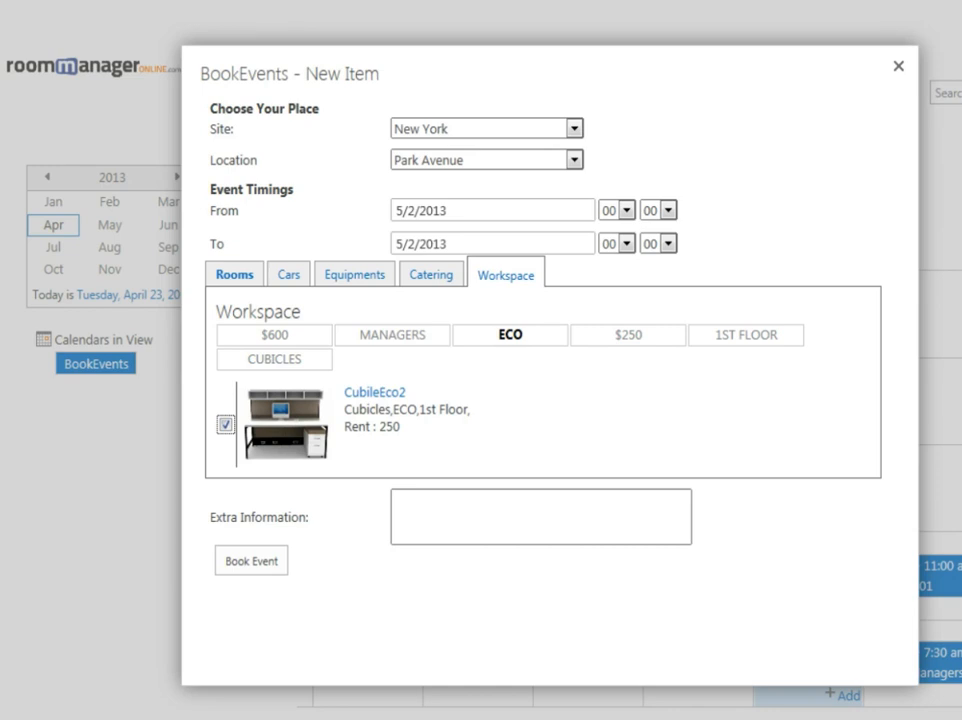